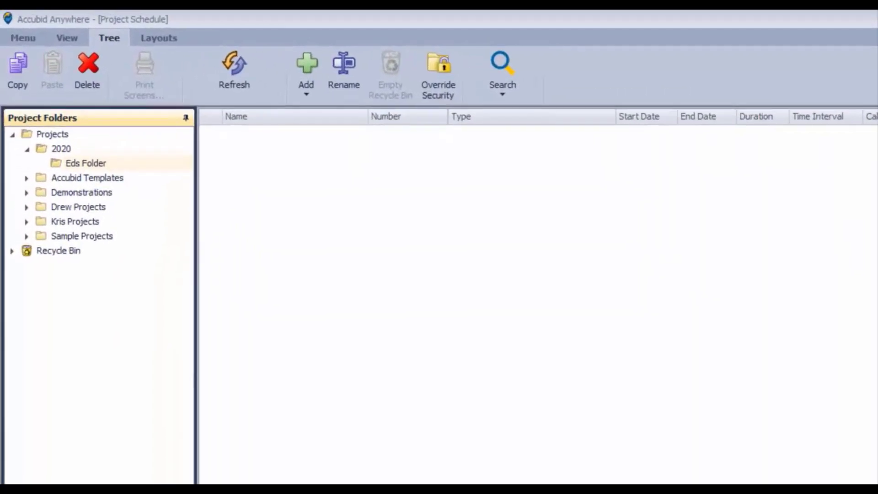
pyautogui.moveTo(220, 223)
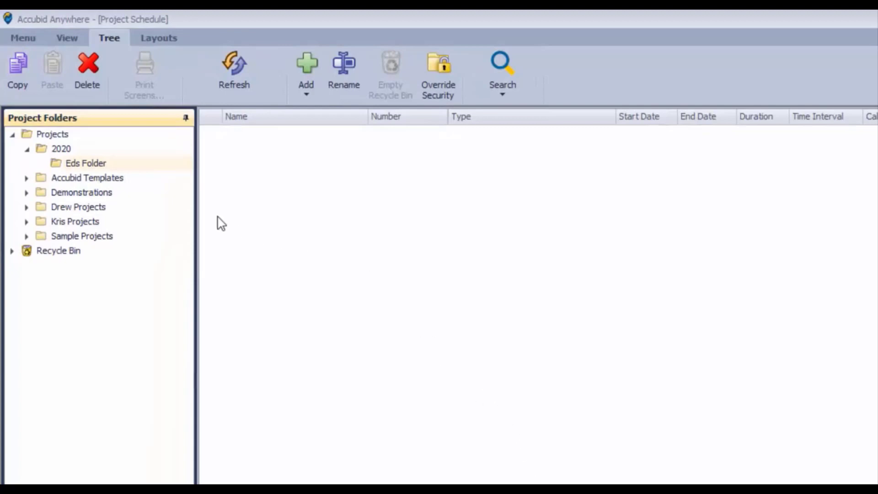
pyautogui.moveTo(63, 128)
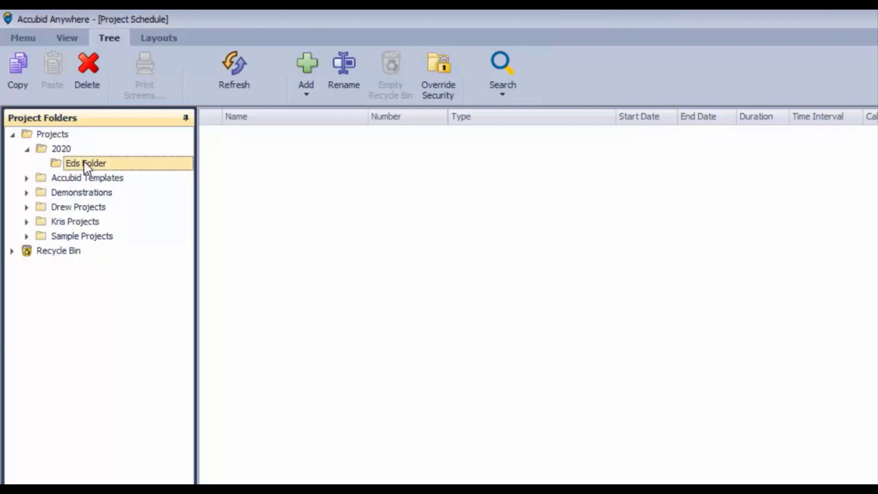
pyautogui.moveTo(169, 170)
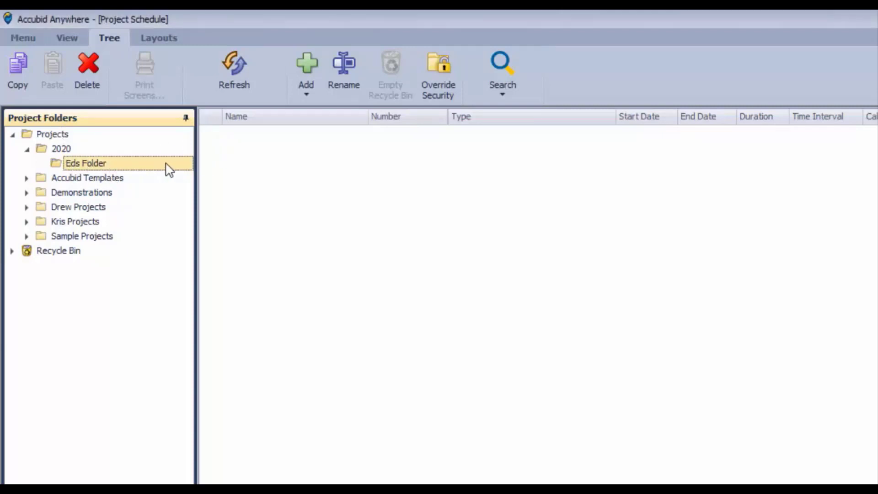
# Step: Show the Add choices for Eds Folder on the Tree ribbon
pyautogui.click(306, 71)
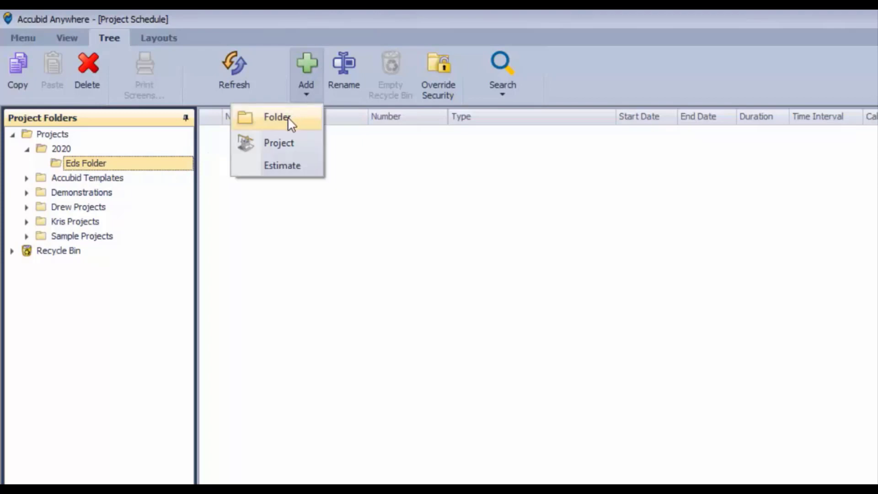
pyautogui.moveTo(278, 142)
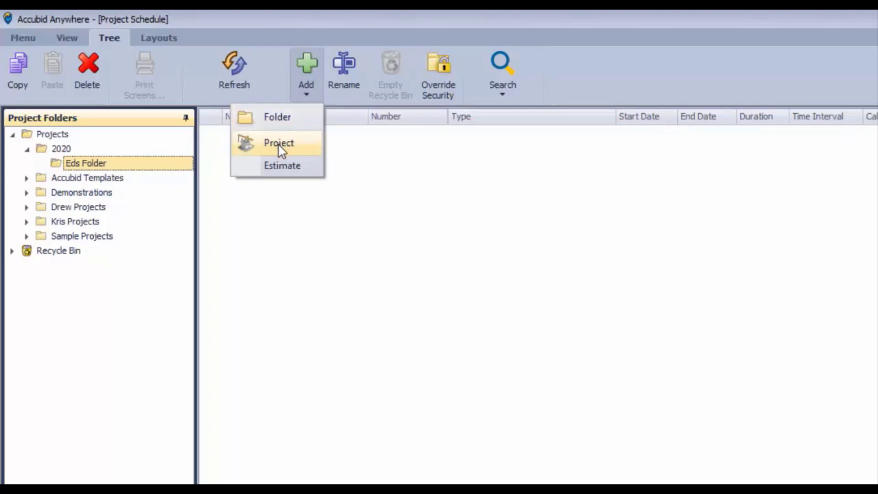
# Step: Start a new project named 'Project 1' with number P1 in Eds Folder
pyautogui.click(278, 143)
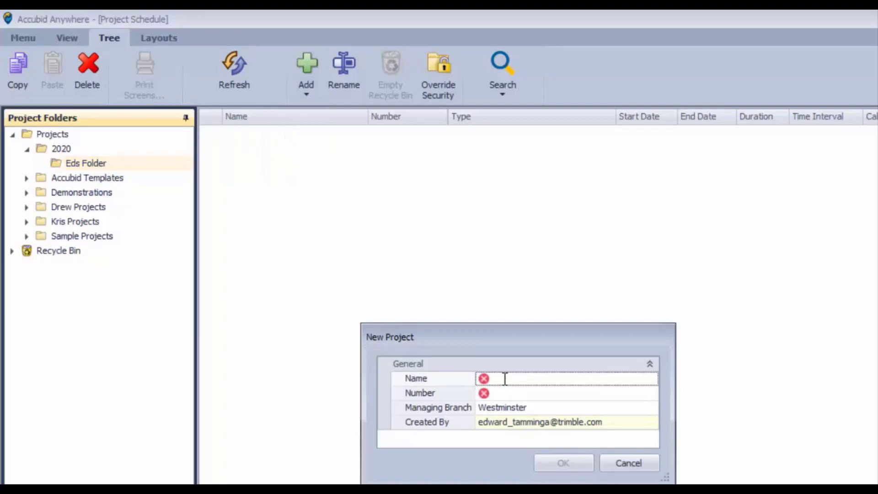
pyautogui.write('Project')
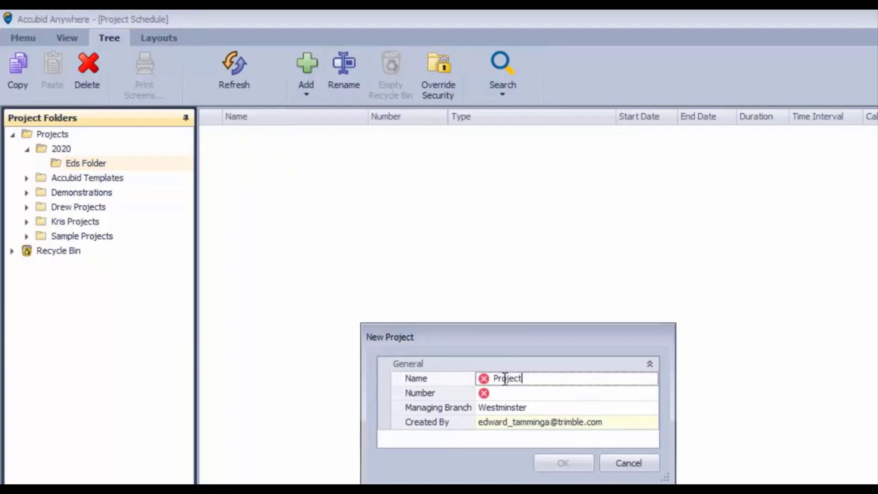
pyautogui.write('1')
pyautogui.click(566, 392)
pyautogui.write('P')
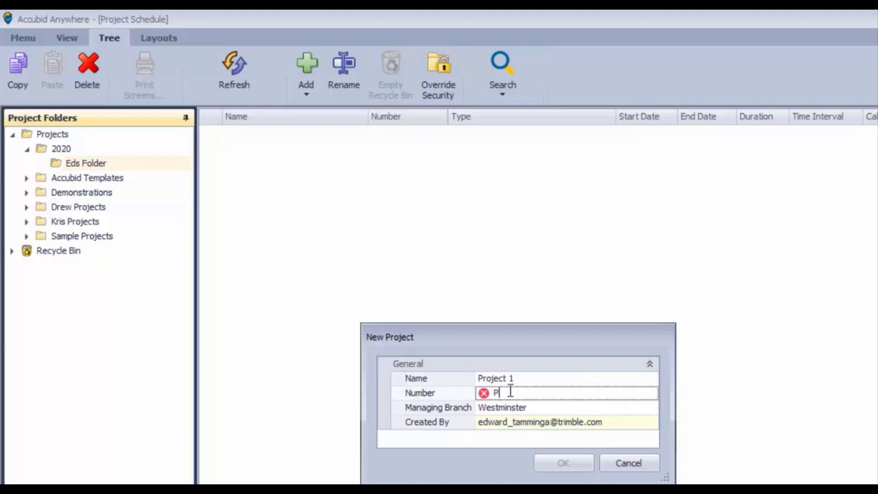
pyautogui.write('1')
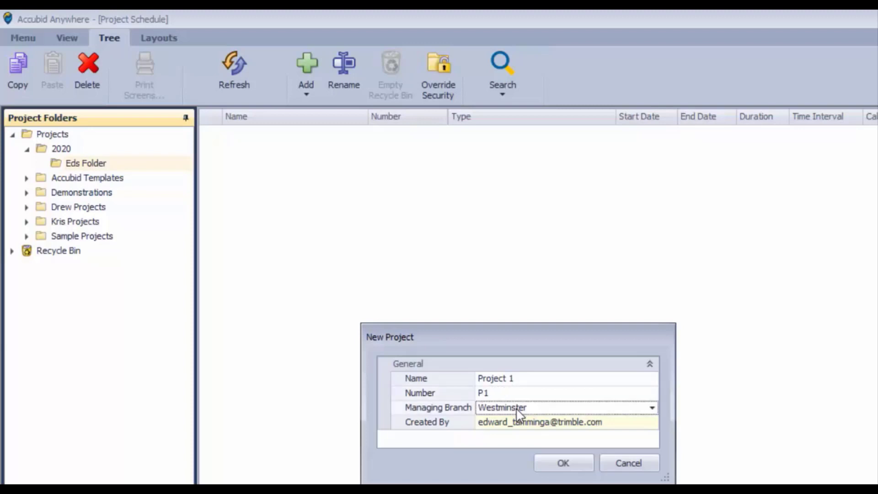
pyautogui.moveTo(499, 414)
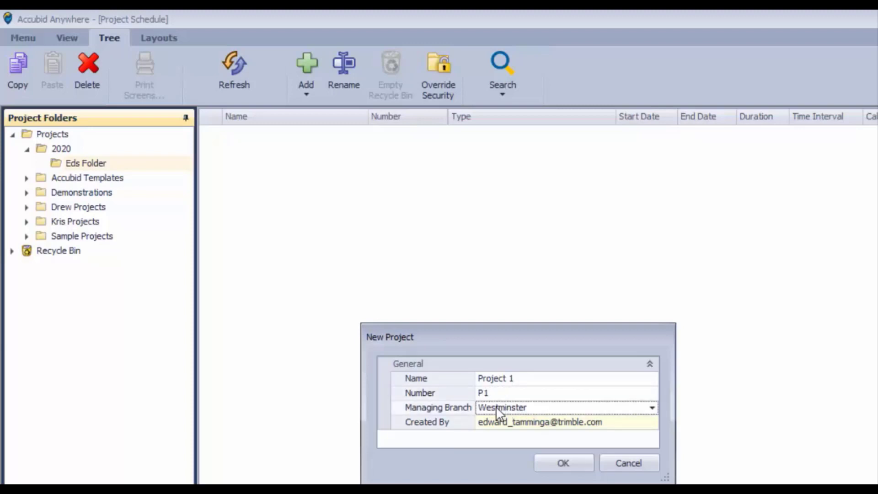
pyautogui.moveTo(470, 419)
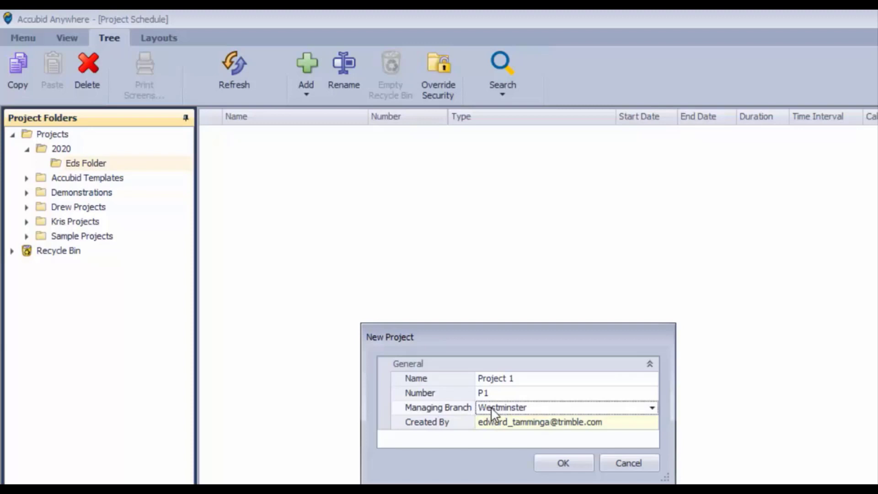
pyautogui.moveTo(493, 430)
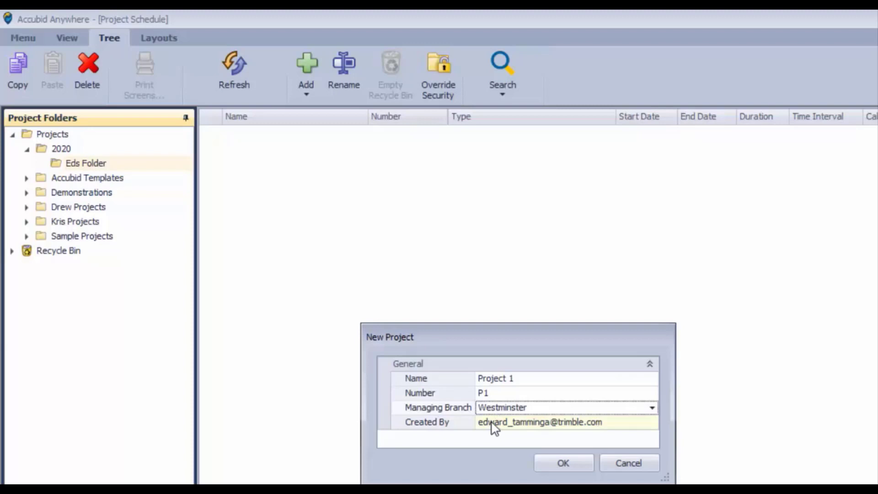
pyautogui.moveTo(655, 421)
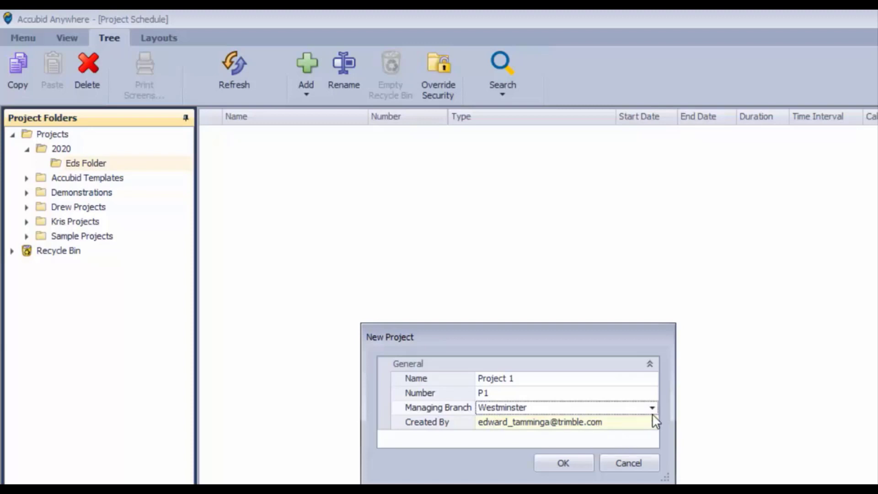
# Step: Keep Westminster as managing branch, create the project and open its dashboard
pyautogui.click(651, 407)
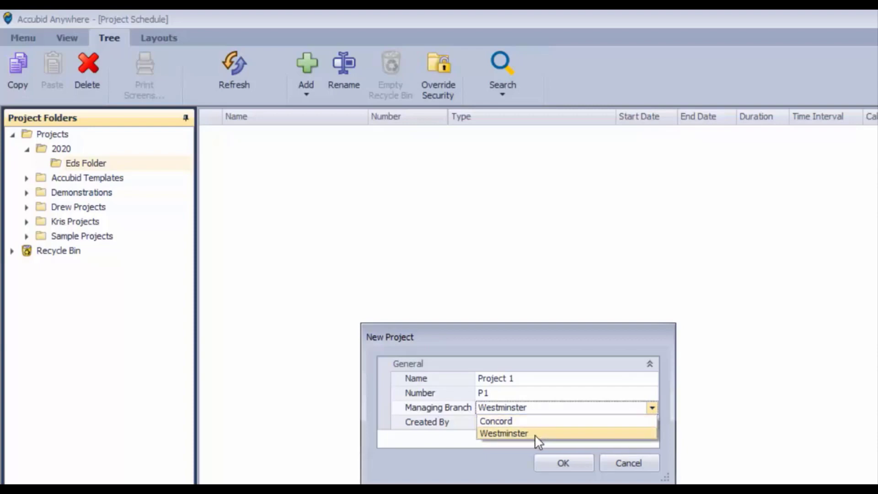
pyautogui.click(504, 433)
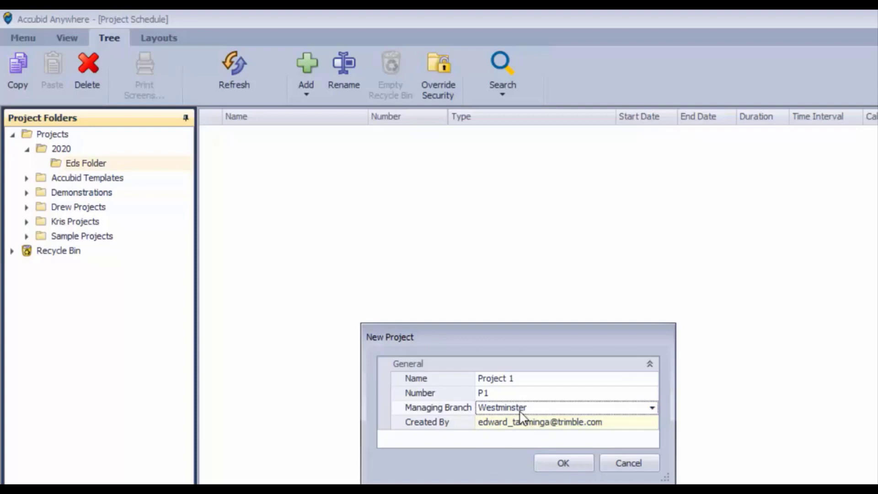
pyautogui.moveTo(507, 383)
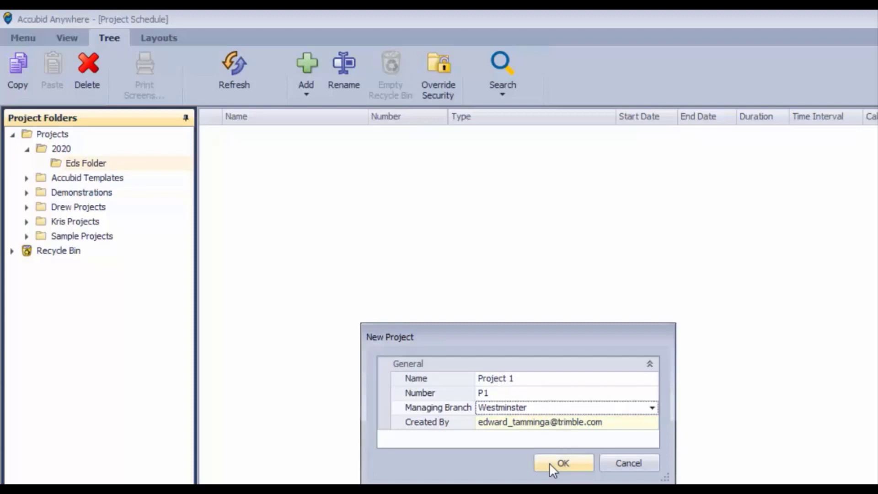
pyautogui.click(563, 463)
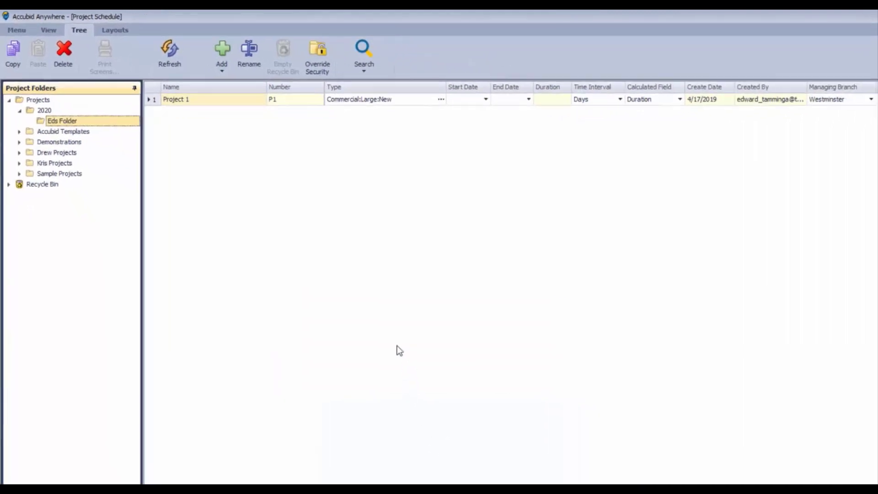
pyautogui.doubleClick(176, 99)
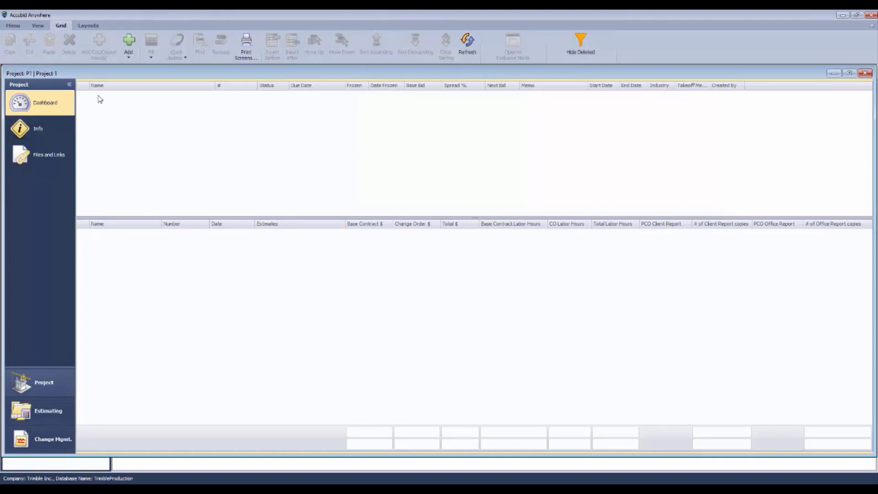
pyautogui.moveTo(139, 249)
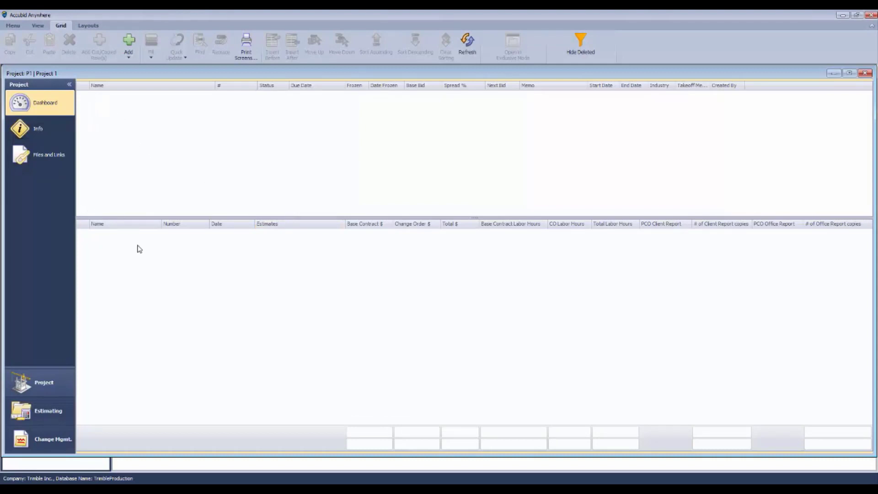
pyautogui.moveTo(104, 234)
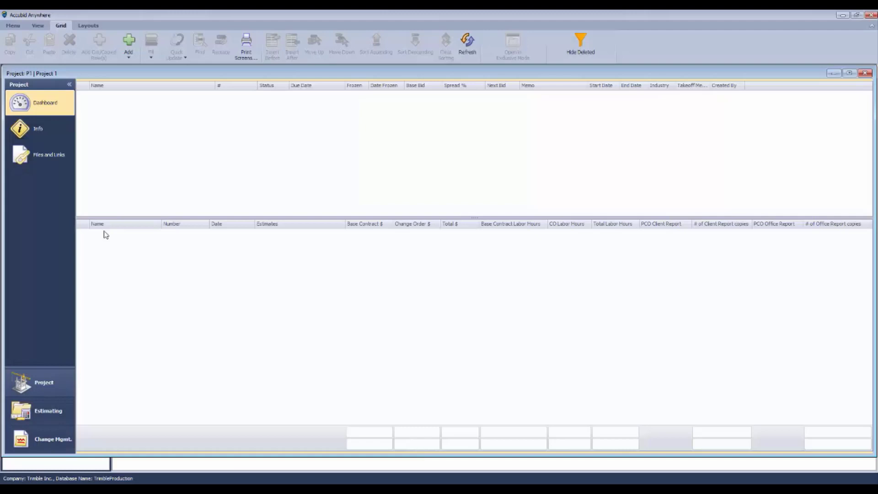
pyautogui.moveTo(104, 324)
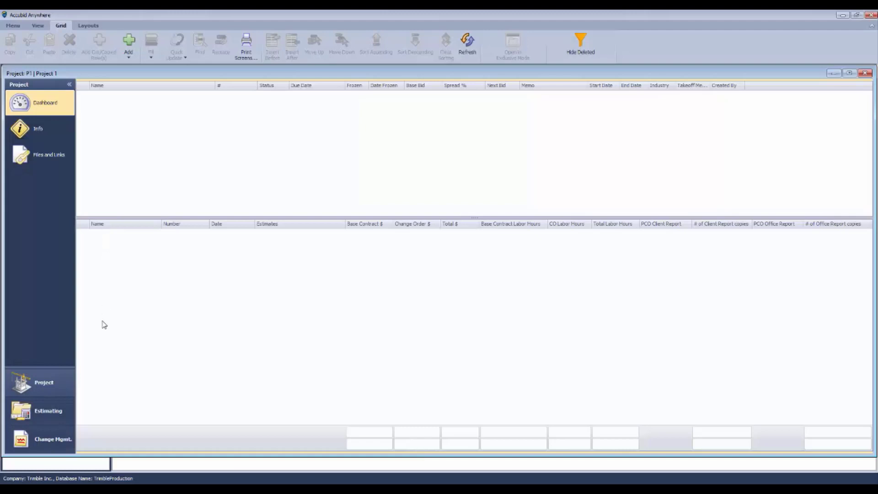
pyautogui.click(98, 224)
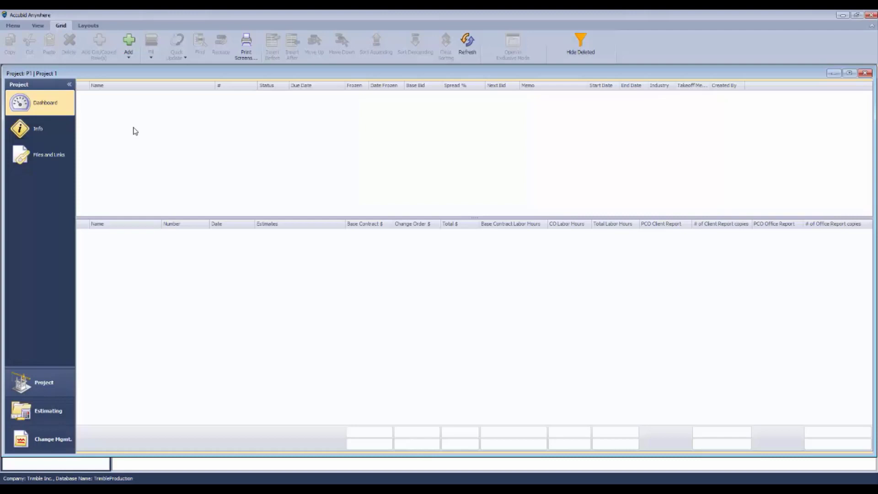
pyautogui.moveTo(119, 244)
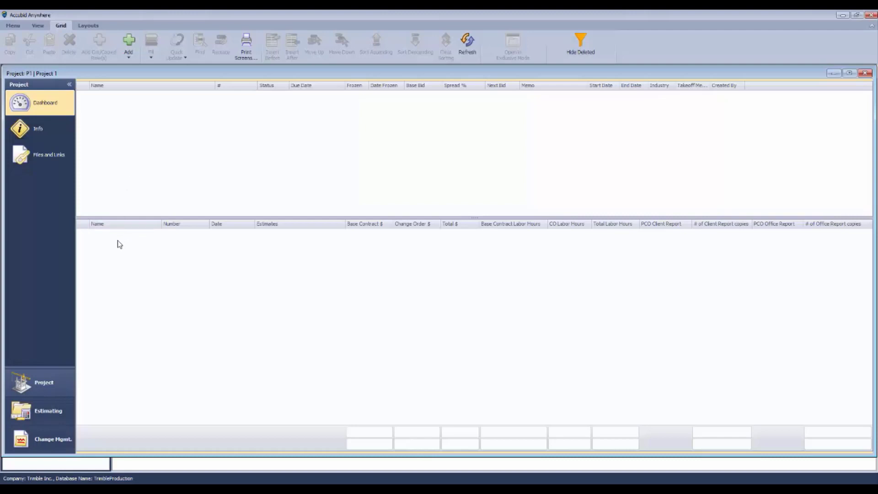
pyautogui.moveTo(114, 249)
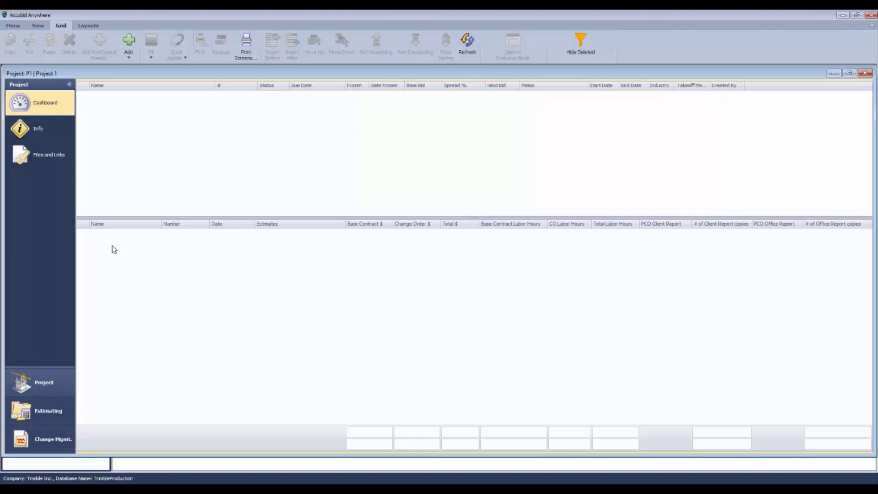
pyautogui.moveTo(138, 252)
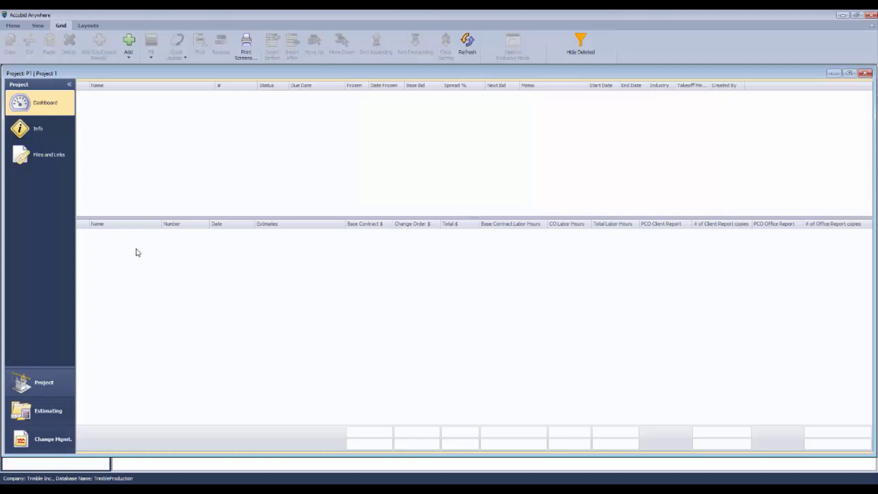
pyautogui.moveTo(126, 267)
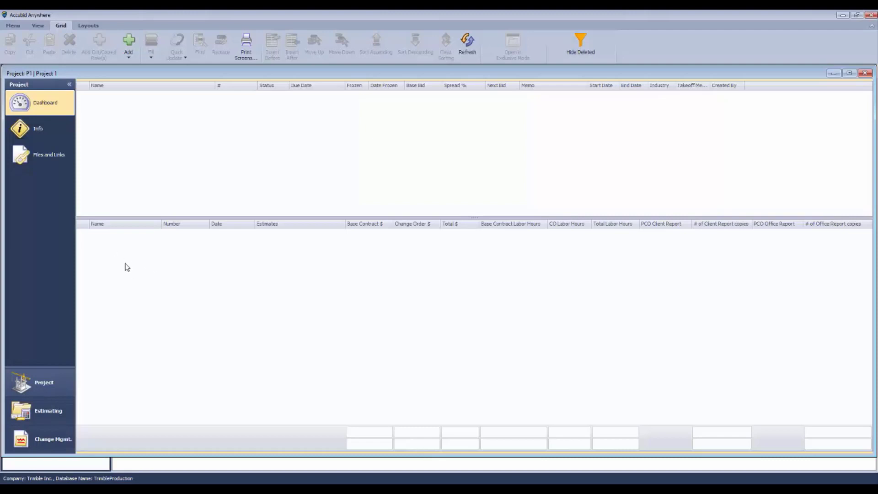